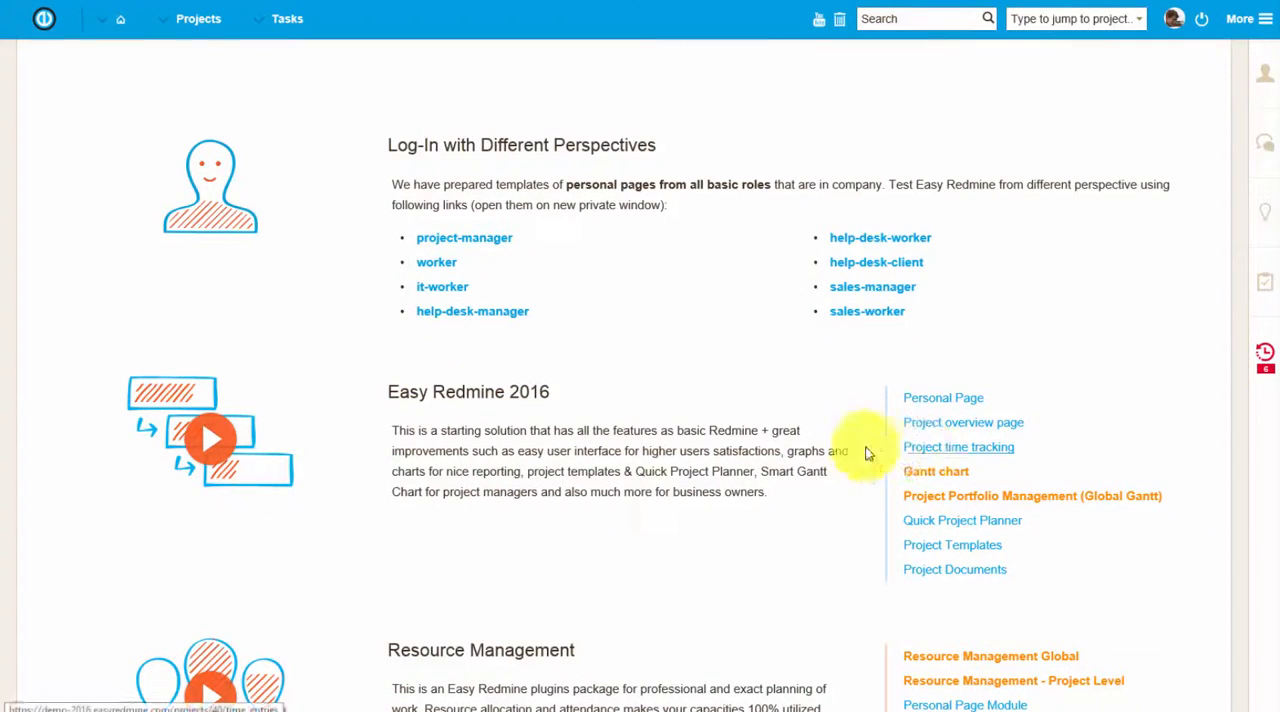
mouse_move(444, 384)
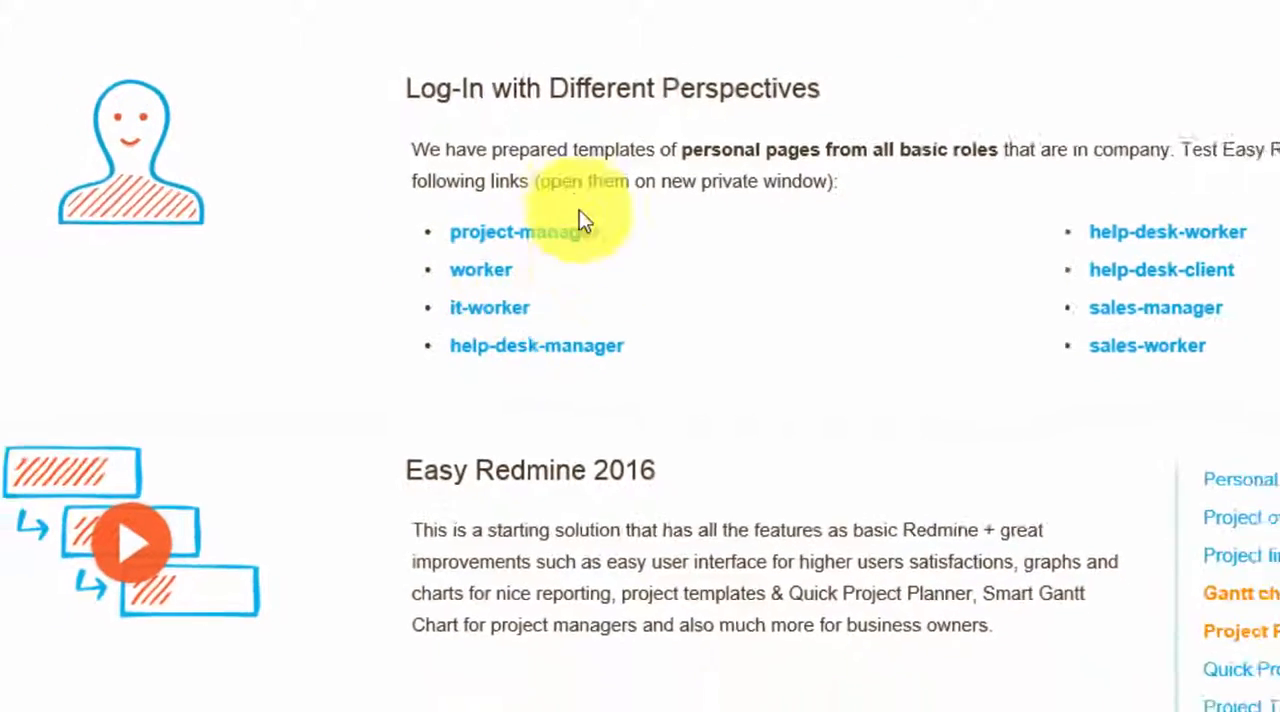
Show the project manager's personal dashboard and review its widgets down to the bugs-per-project chart
click(516, 232)
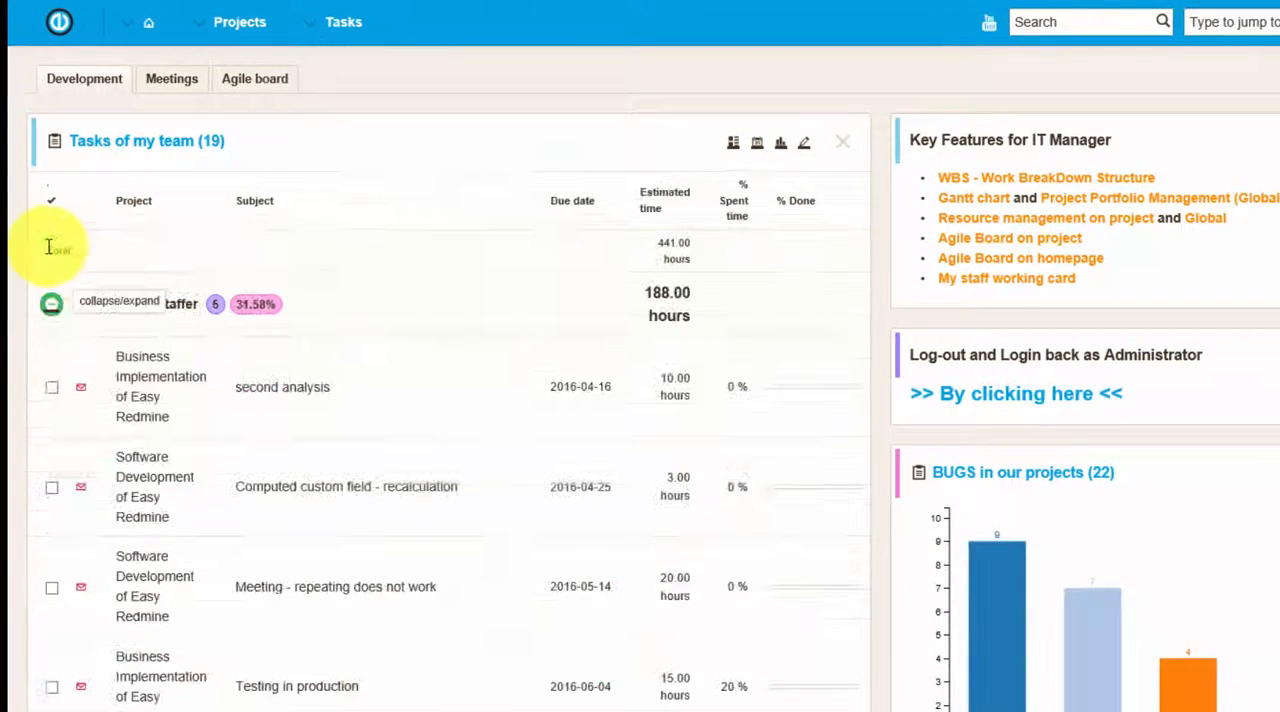
mouse_move(182, 528)
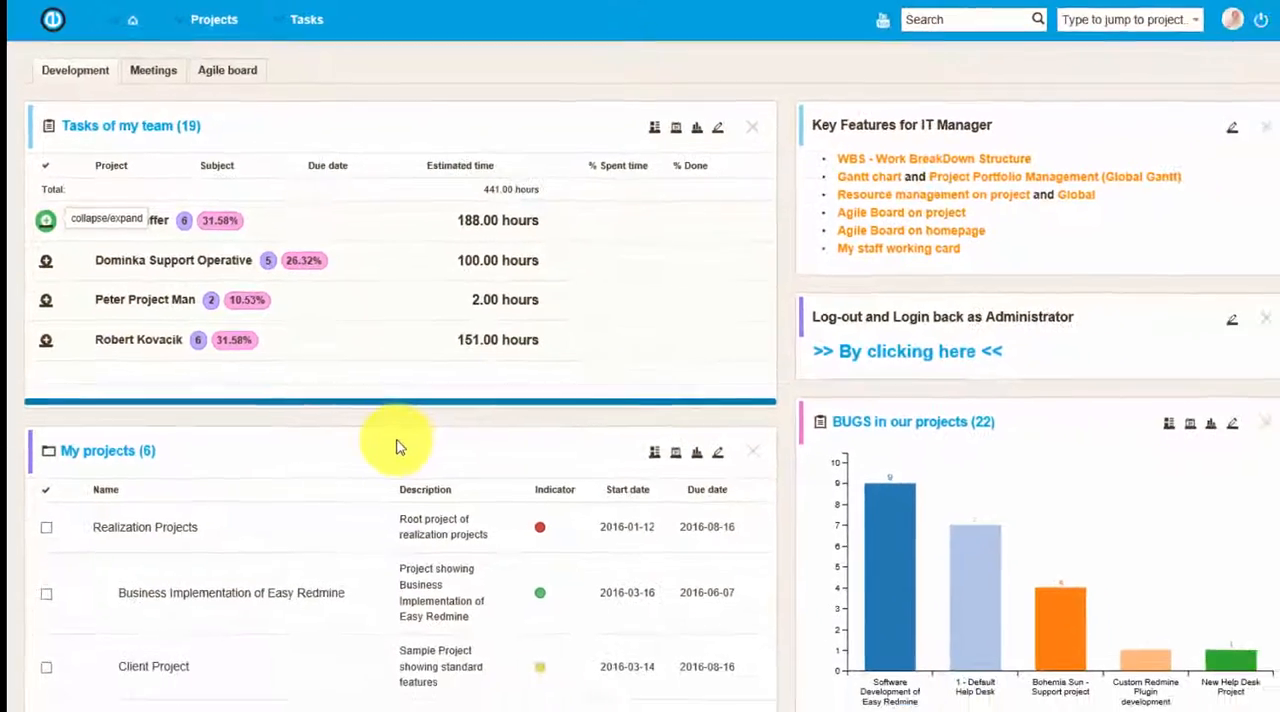
scroll(down, 3)
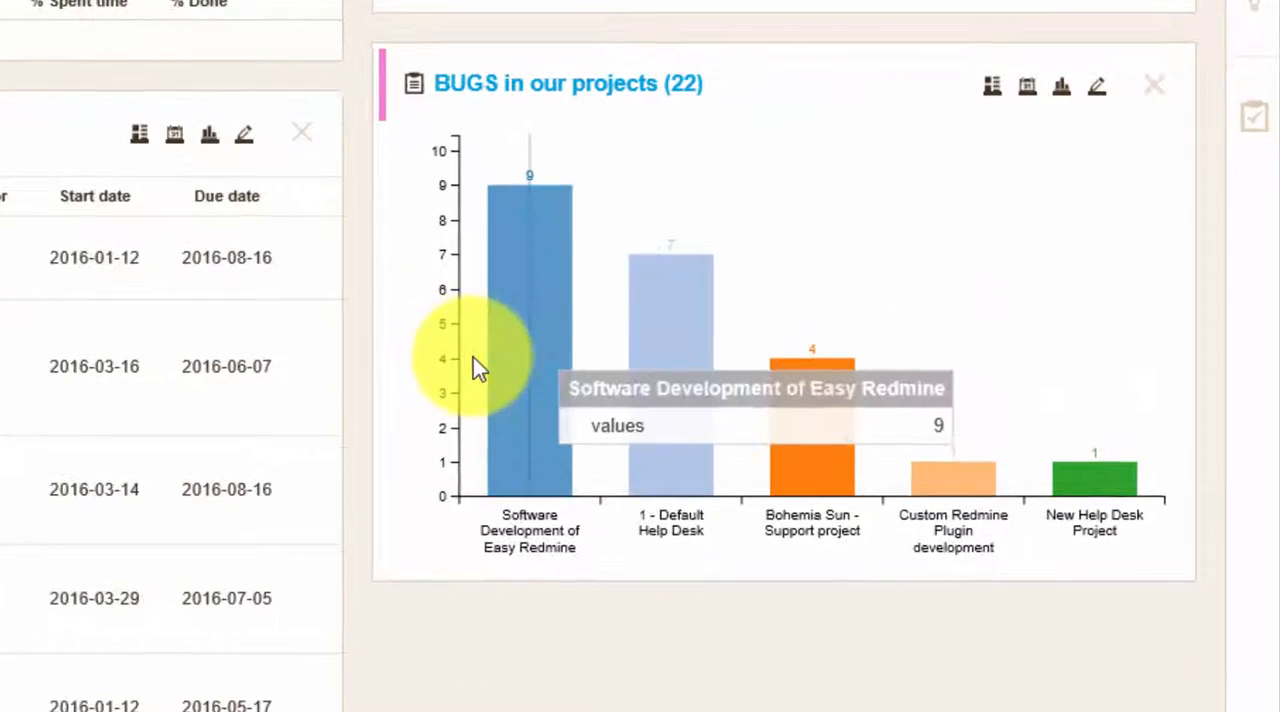
mouse_move(810, 430)
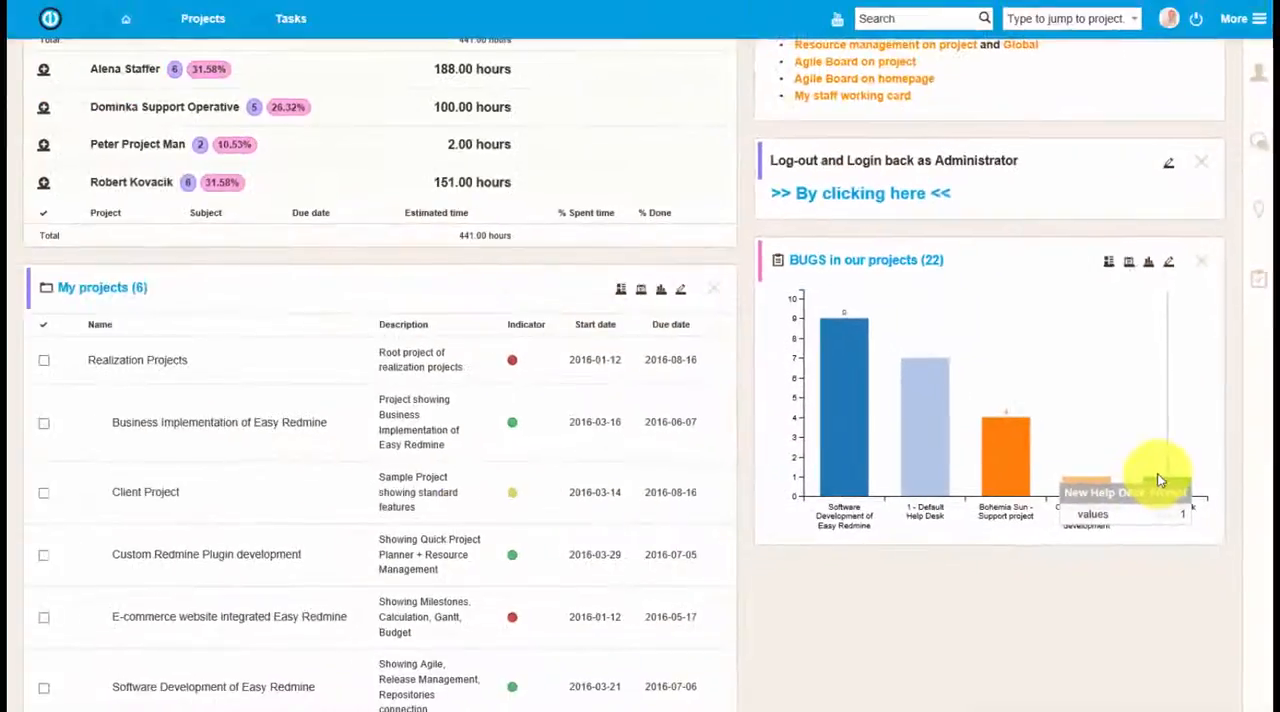
scroll(up, 3)
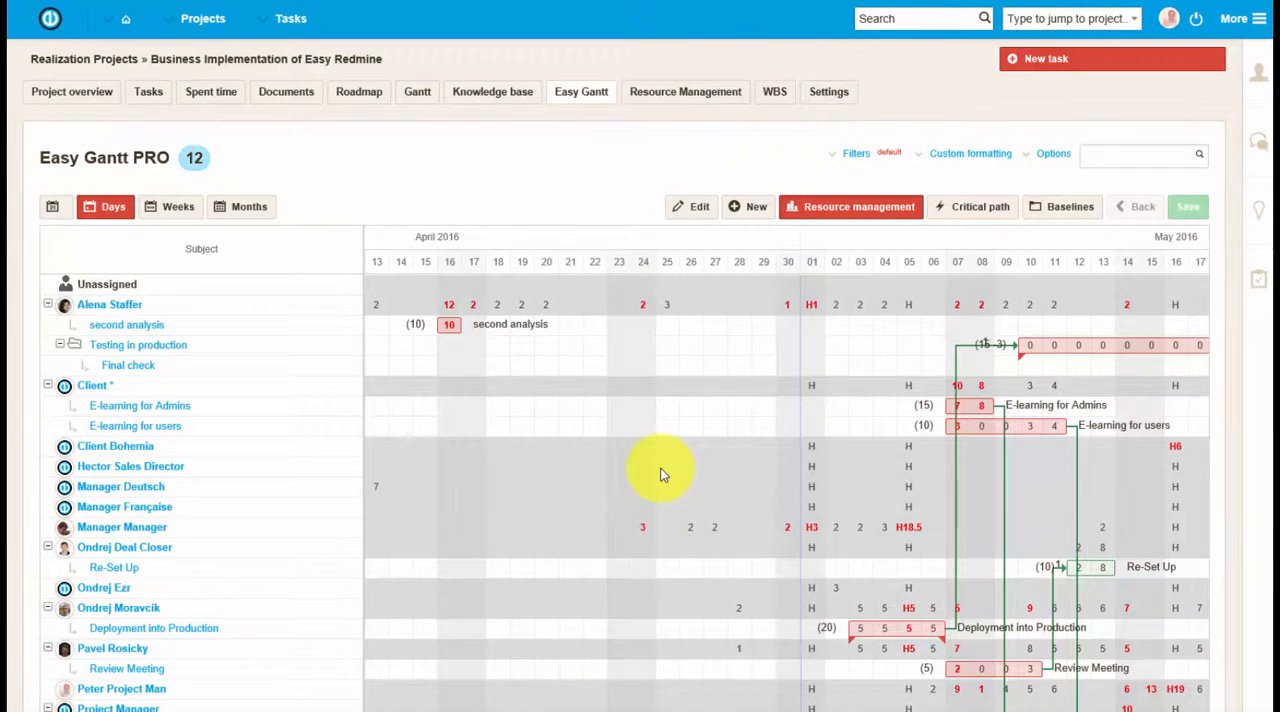
Scroll the Easy Gantt PRO resource timeline to review each person's allocated hours
scroll(down, 3)
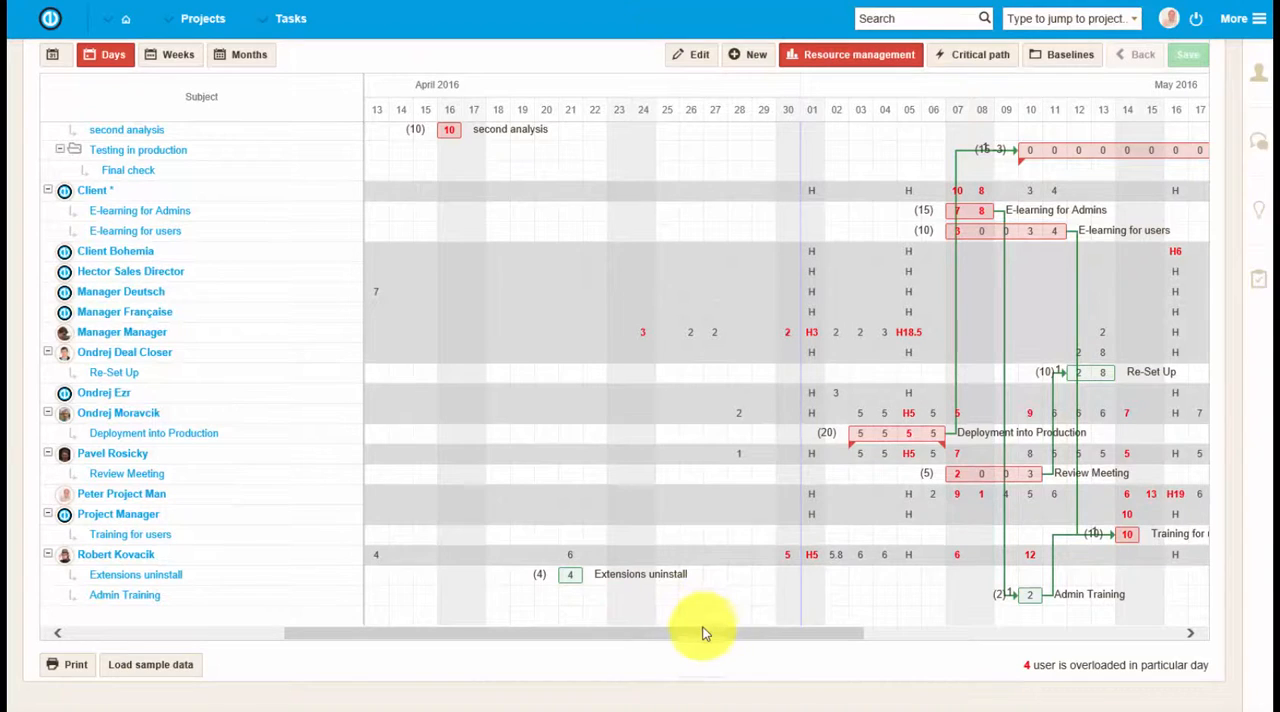
scroll(right, 3)
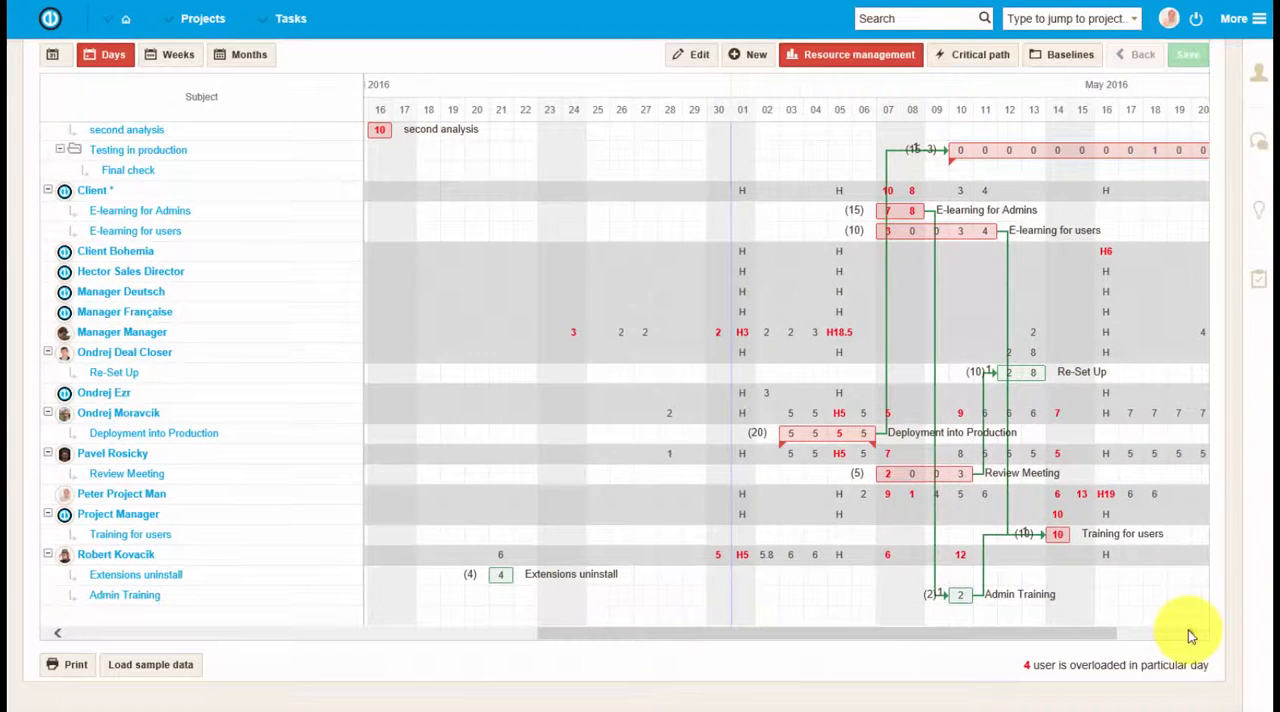
scroll(right, 3)
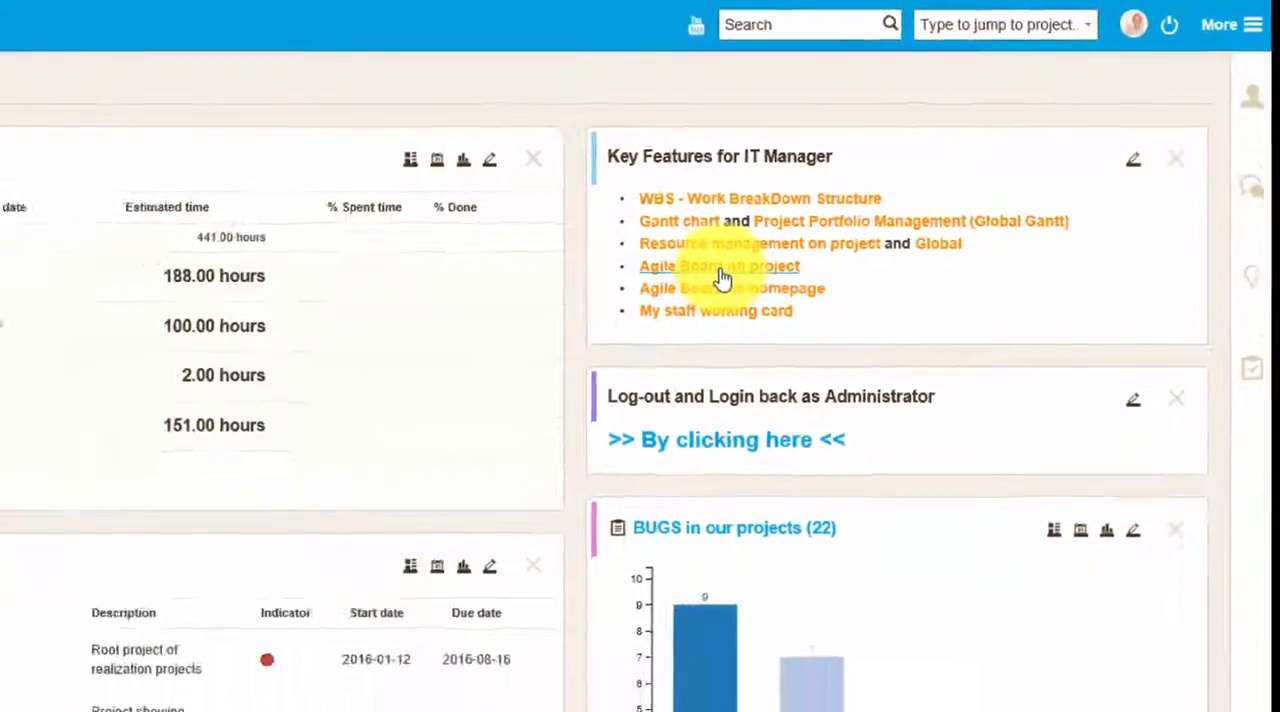
Show the project's agile board for sprint Minor 3.1 from the Key Features widget and review its columns
click(718, 266)
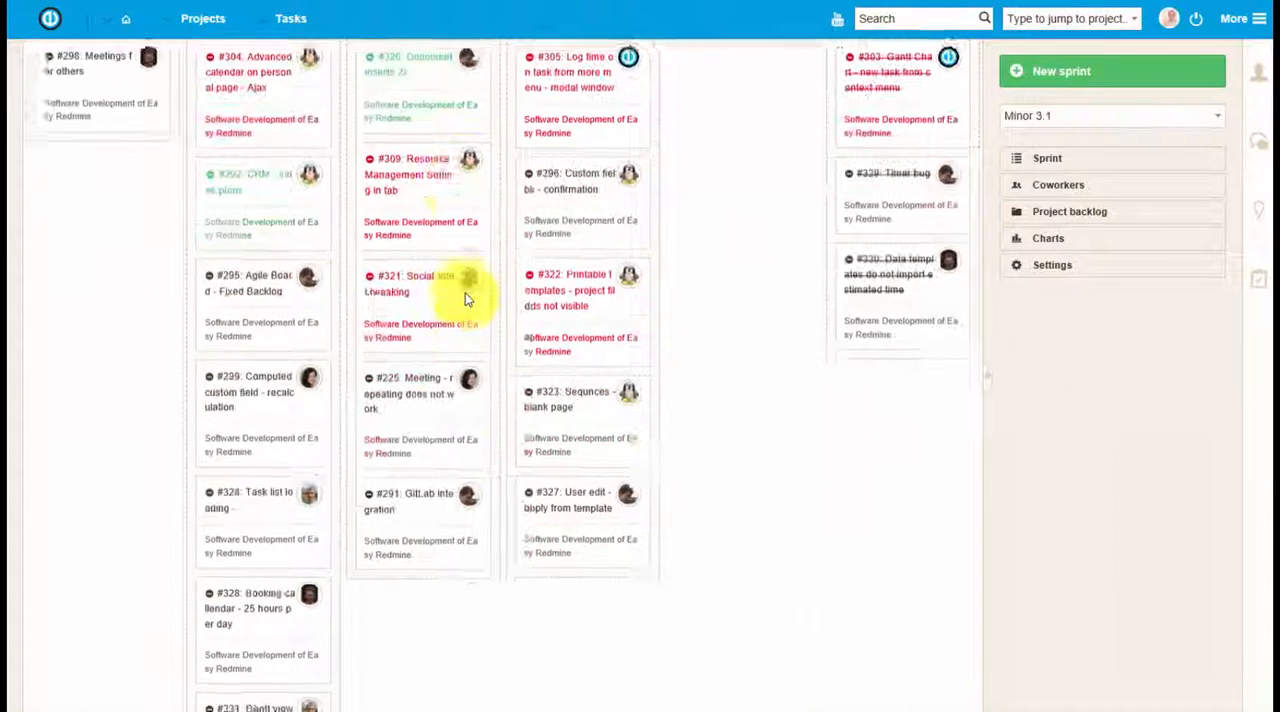
scroll(up, 3)
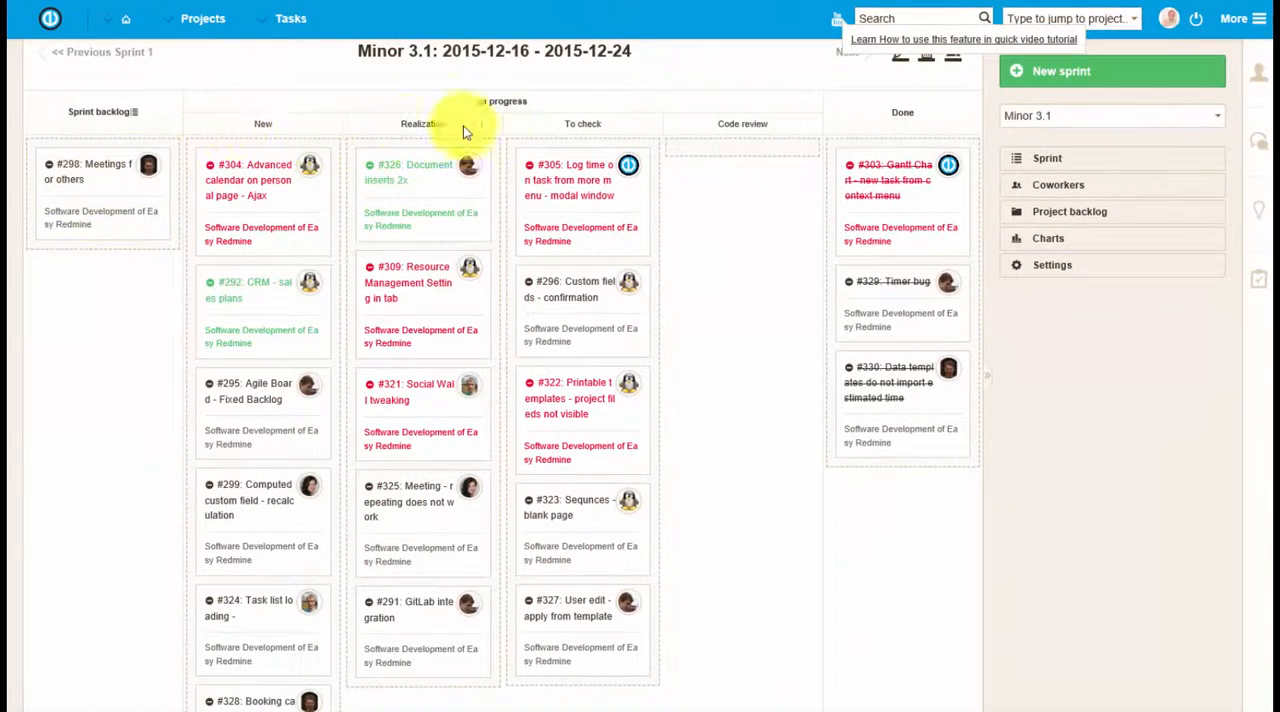
mouse_move(904, 112)
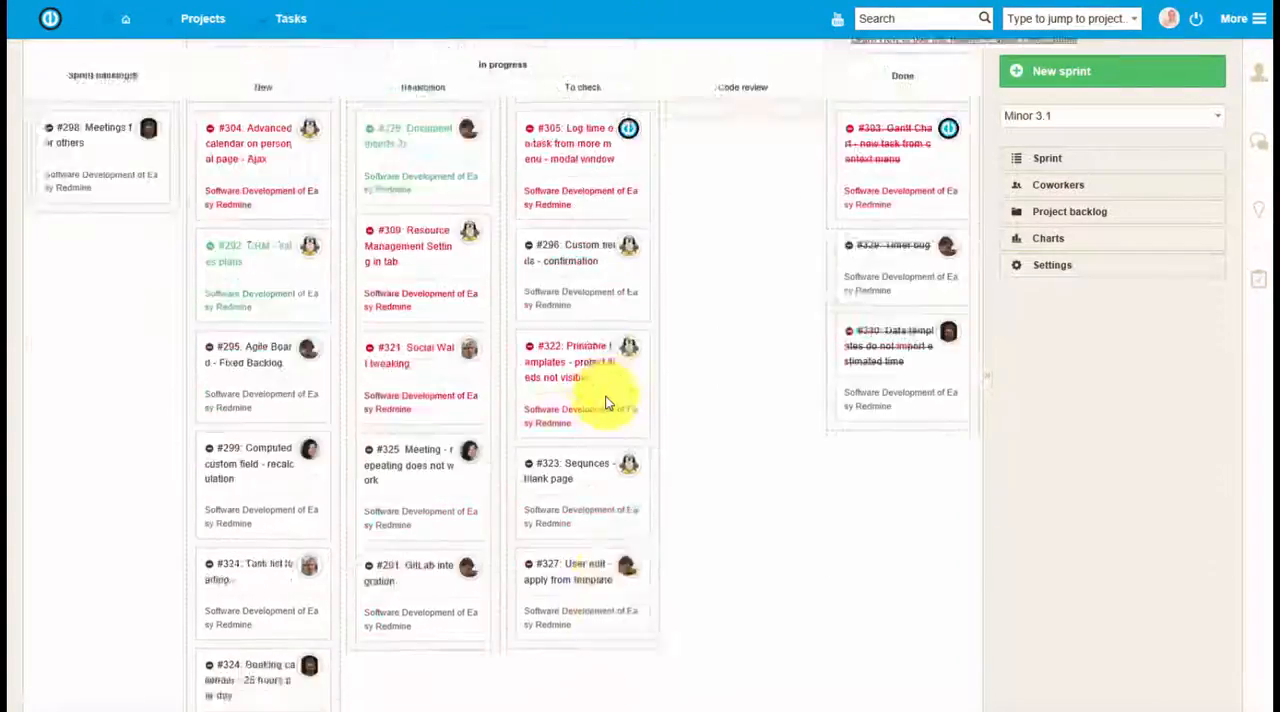
scroll(up, 3)
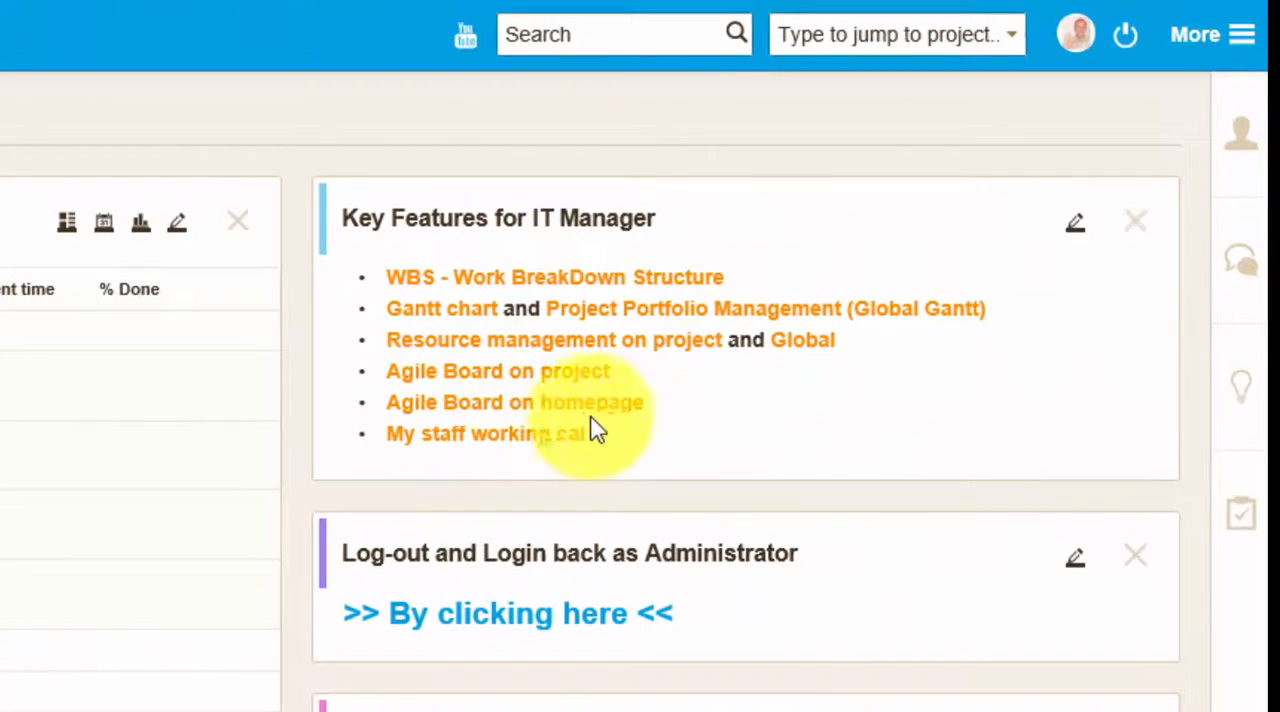
mouse_move(416, 420)
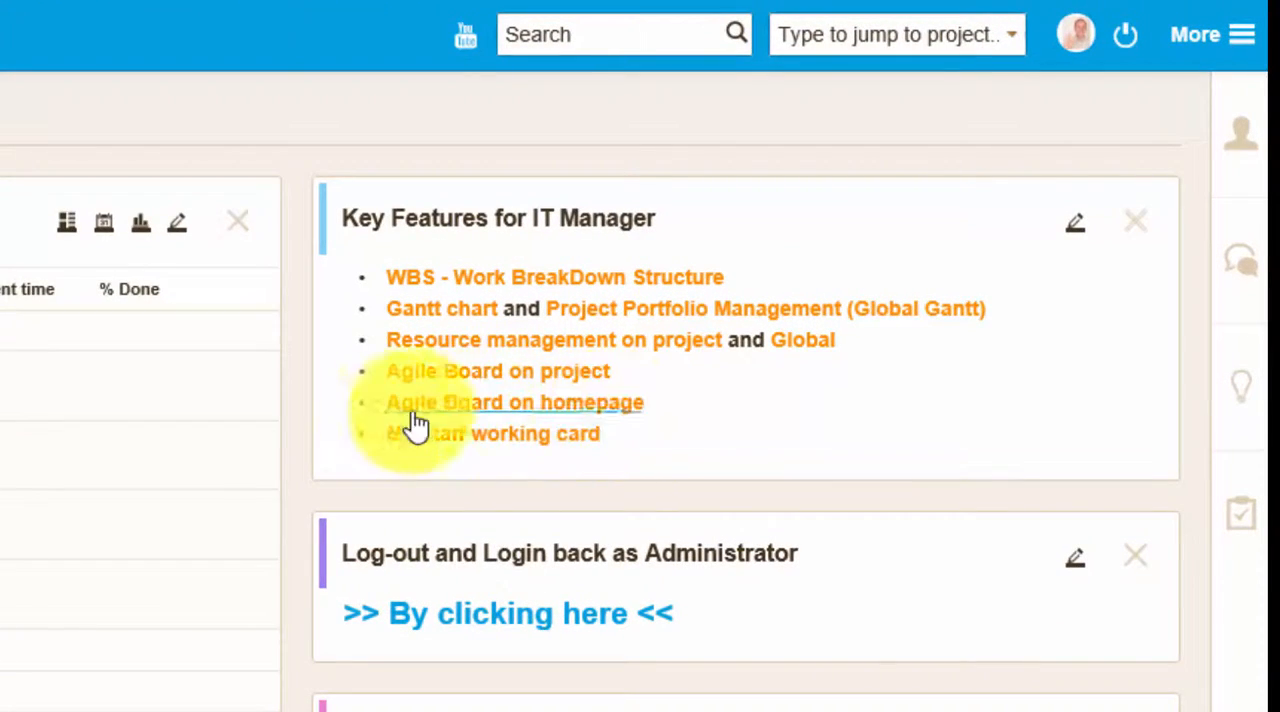
mouse_move(744, 552)
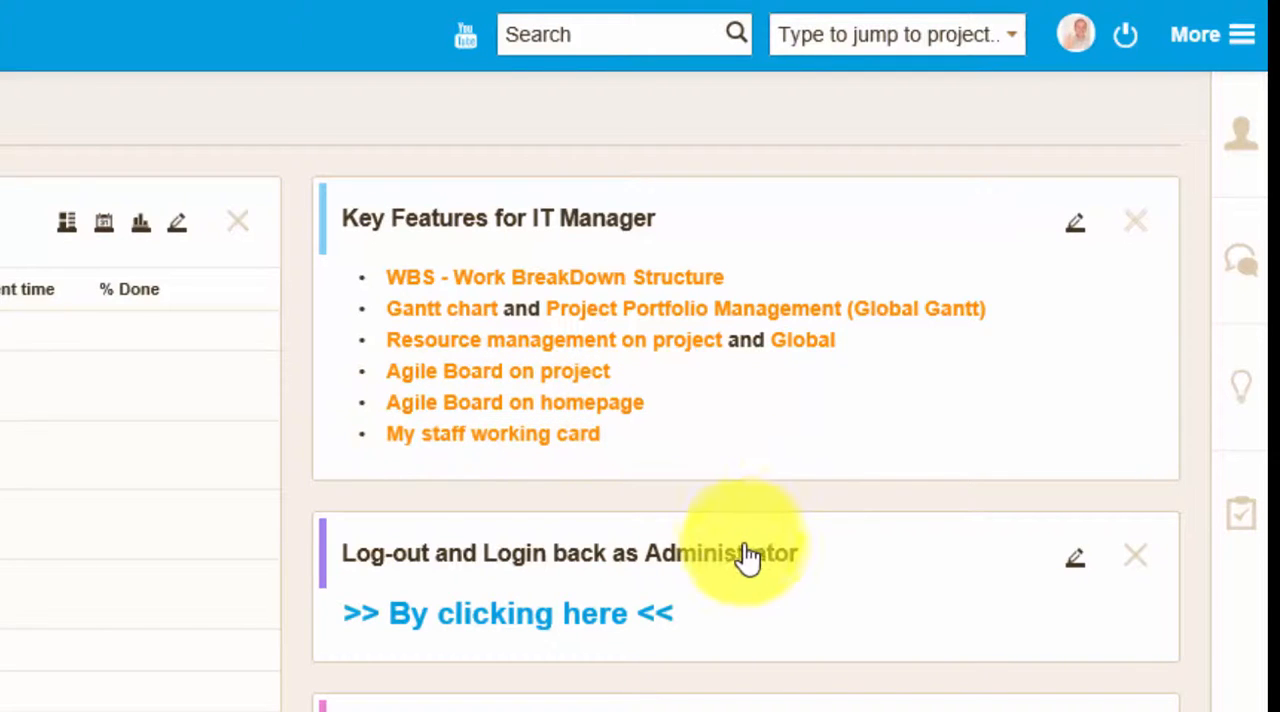
mouse_move(492, 432)
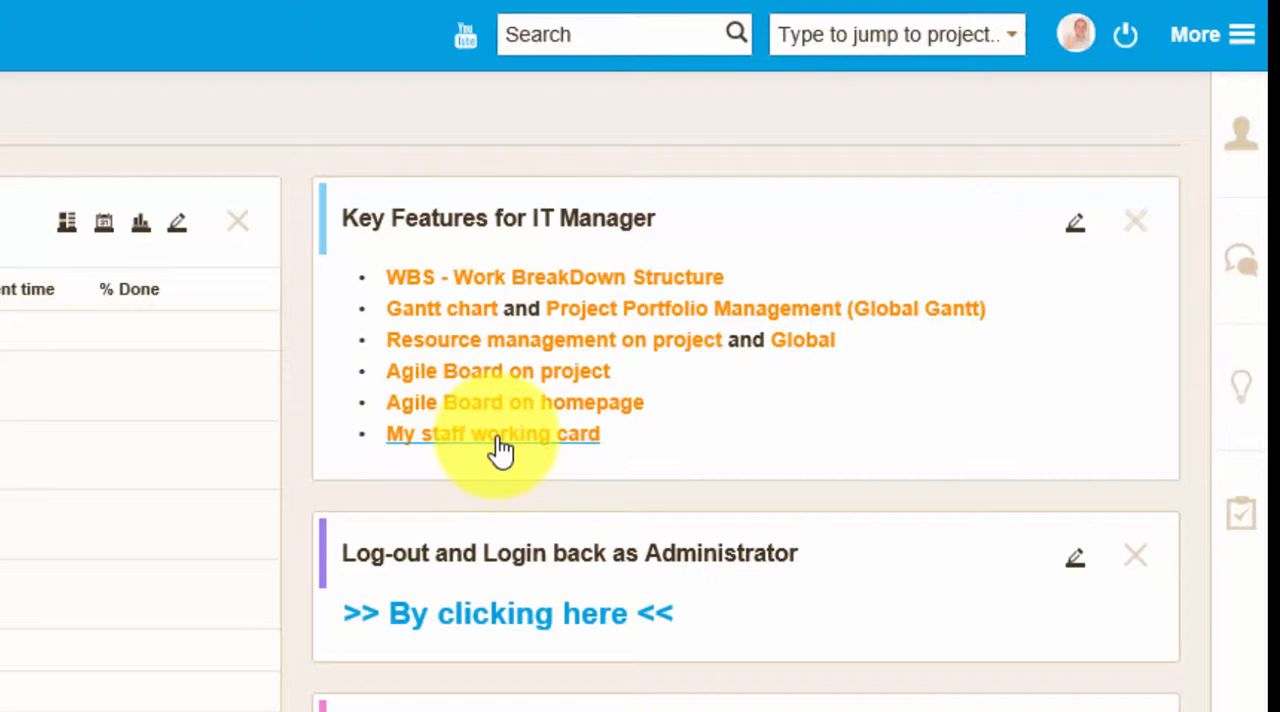
click(492, 432)
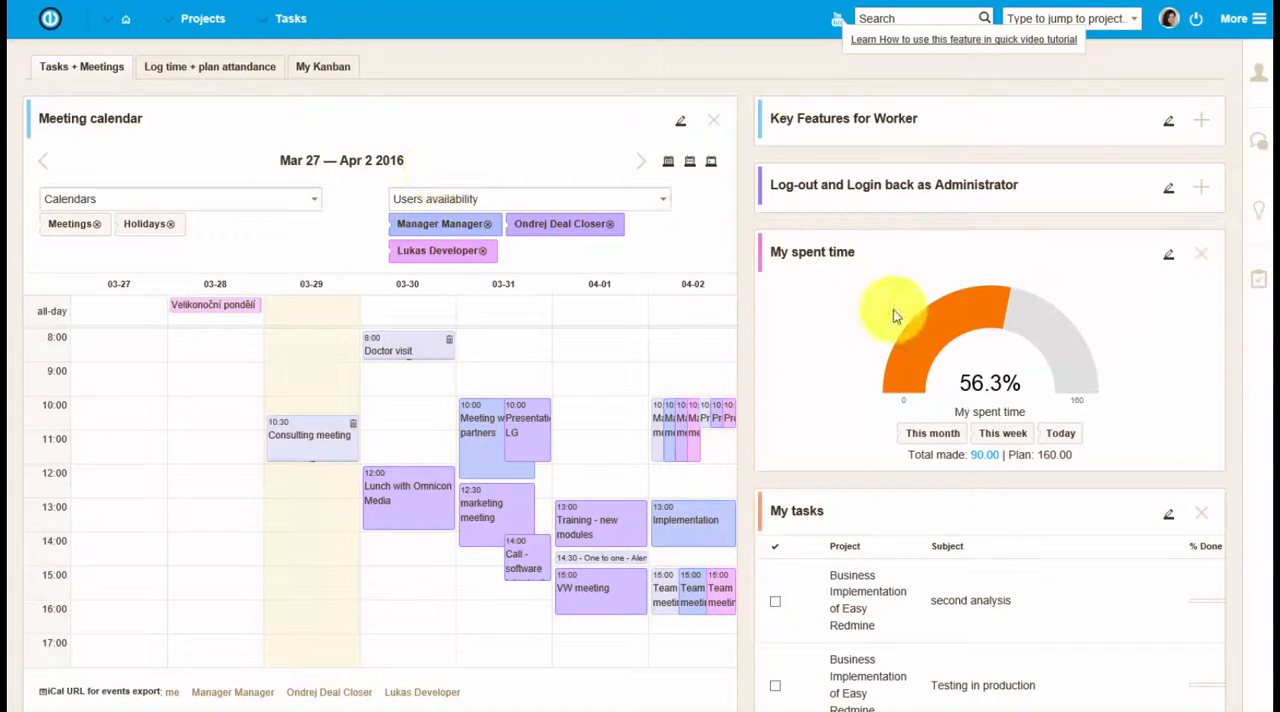
mouse_move(1258, 282)
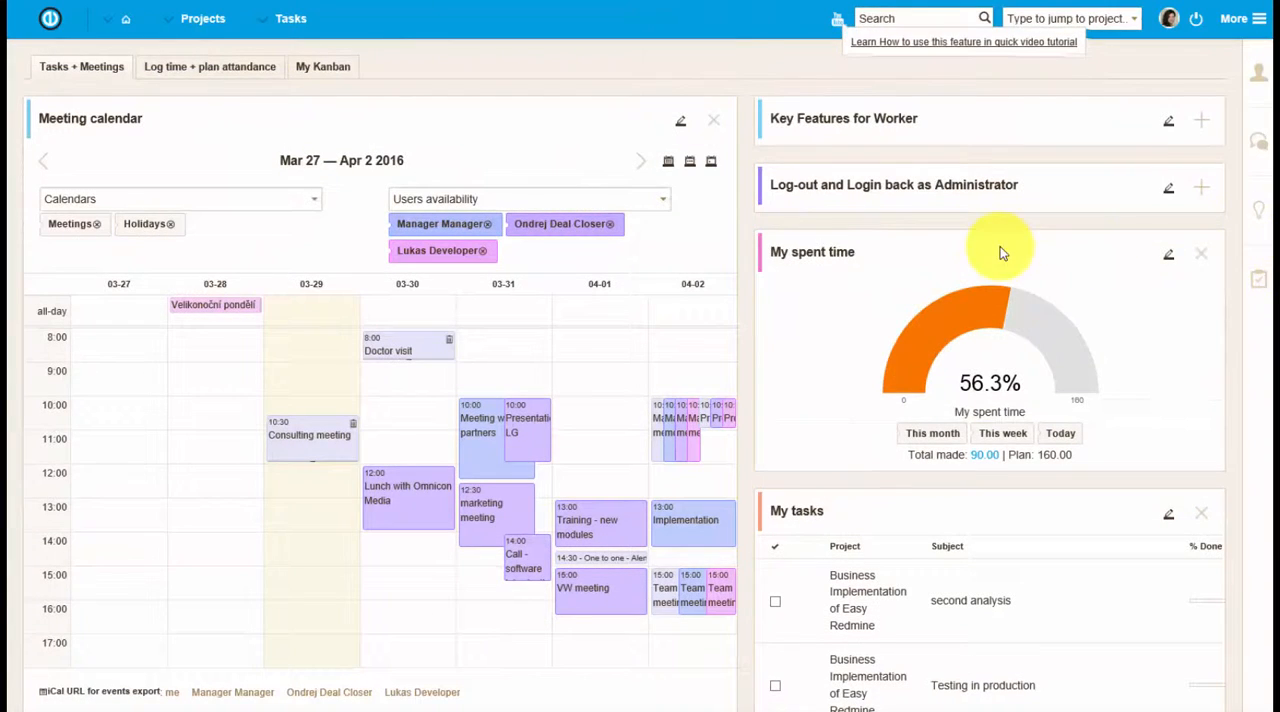
mouse_move(700, 360)
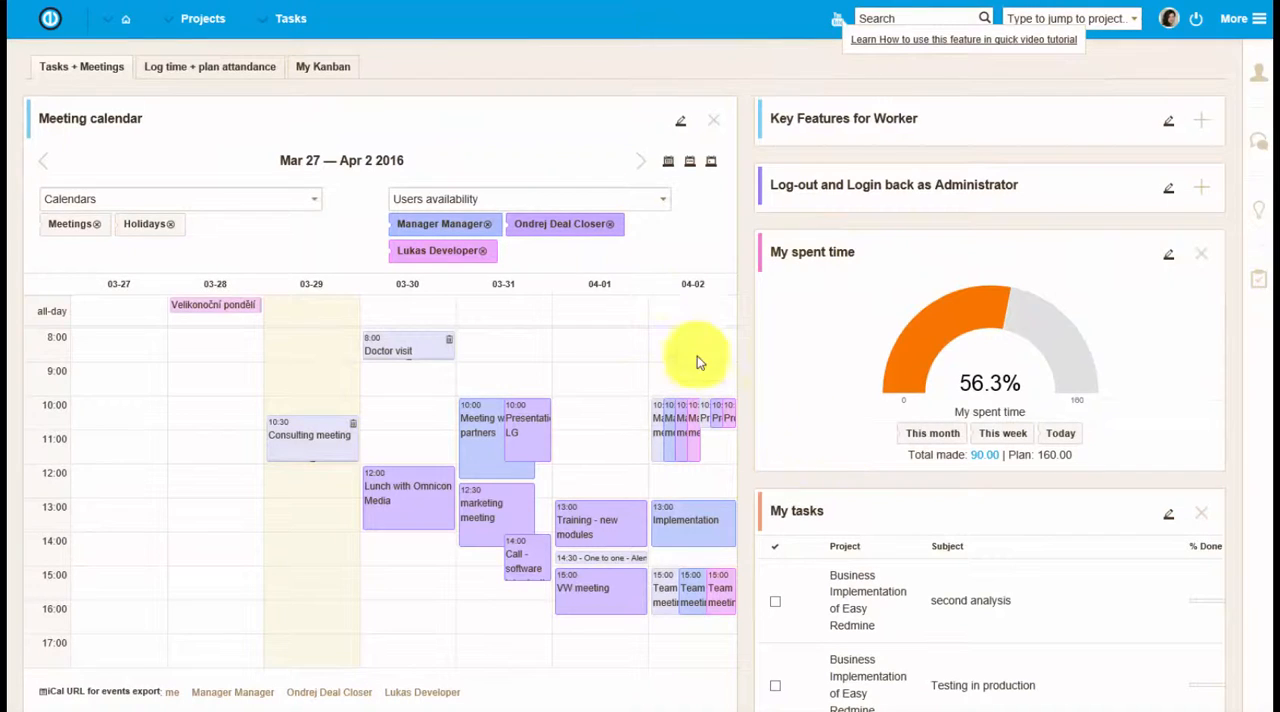
mouse_move(296, 516)
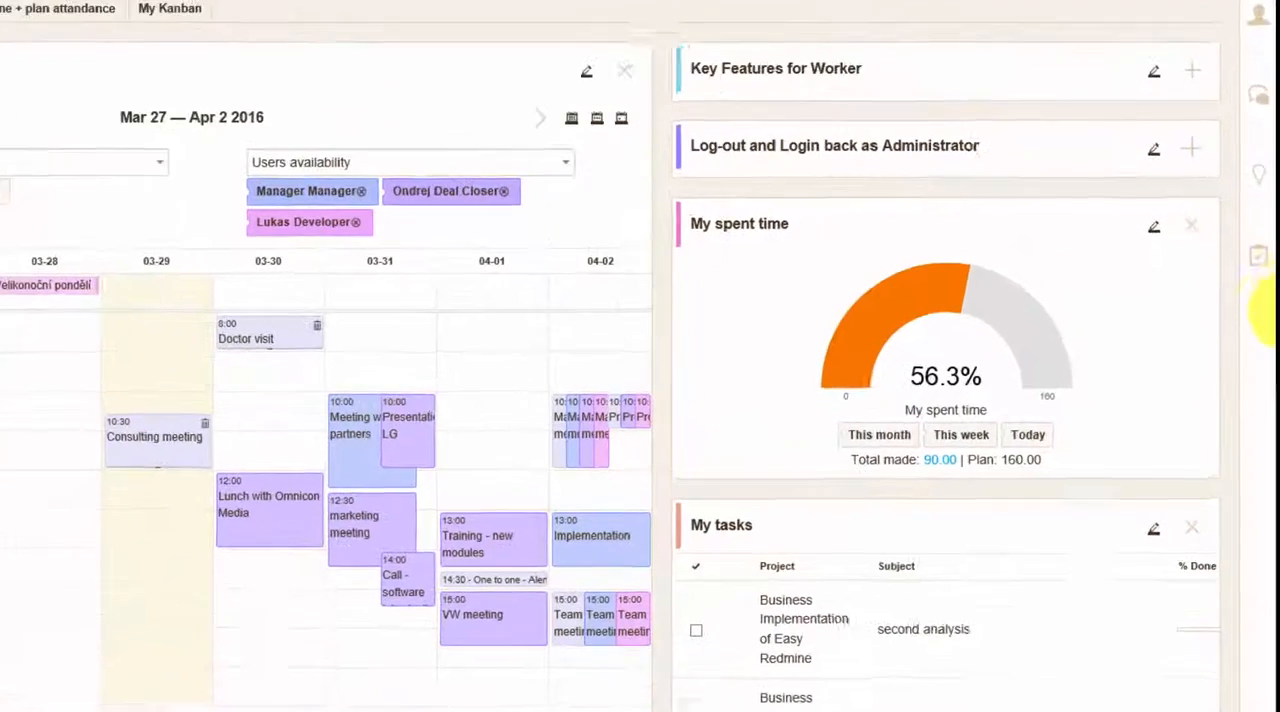
scroll(down, 3)
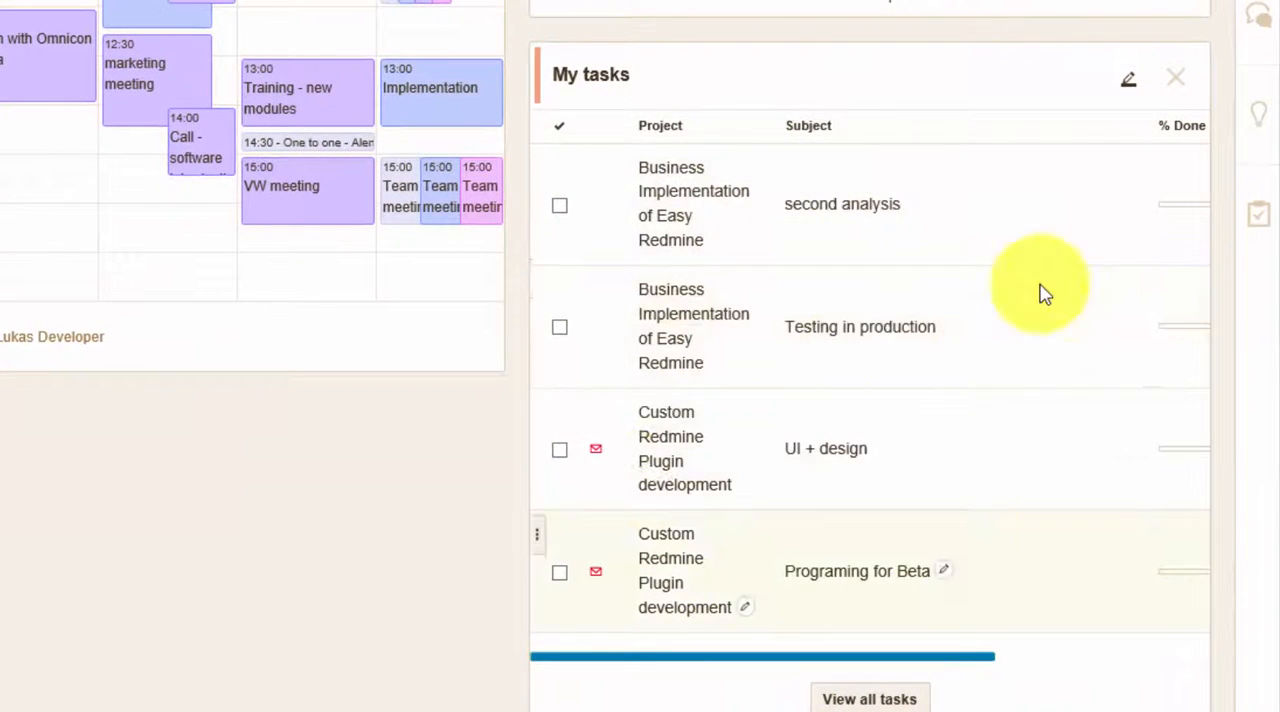
scroll(up, 3)
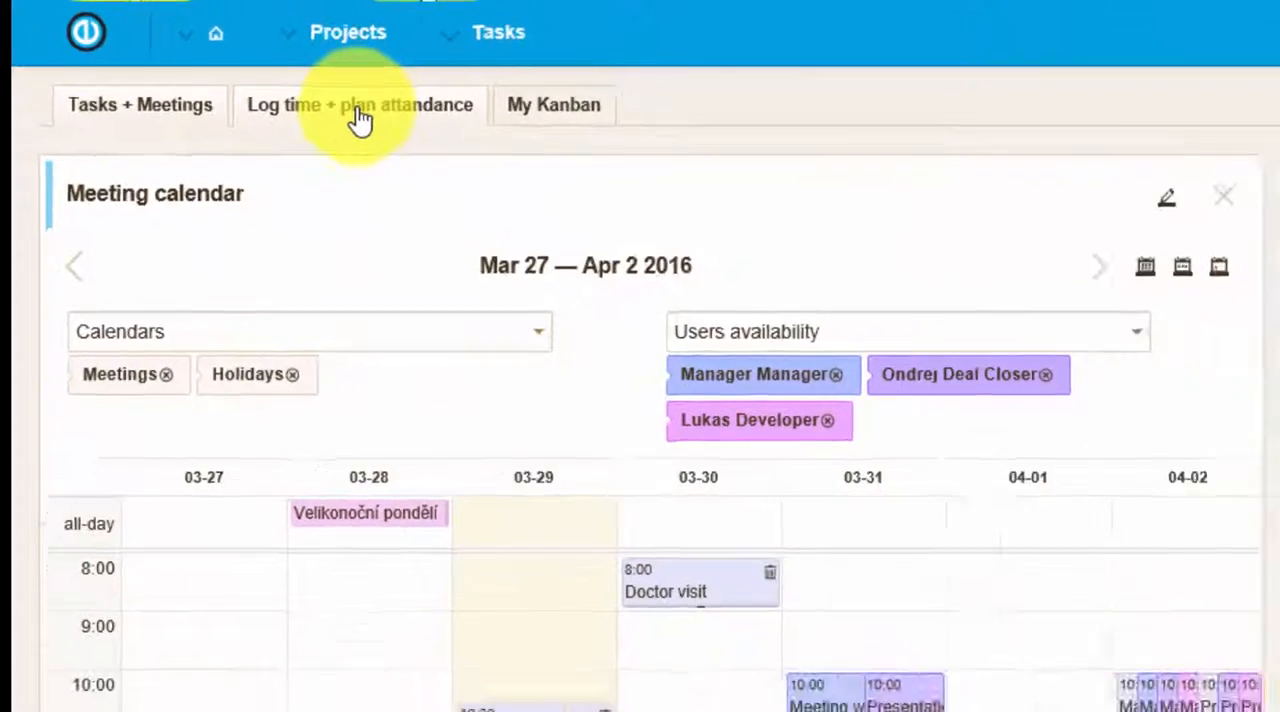
Visit the Log time + plan attendance and My Kanban dashboards, then list the worker's spent time entries with totals
click(360, 104)
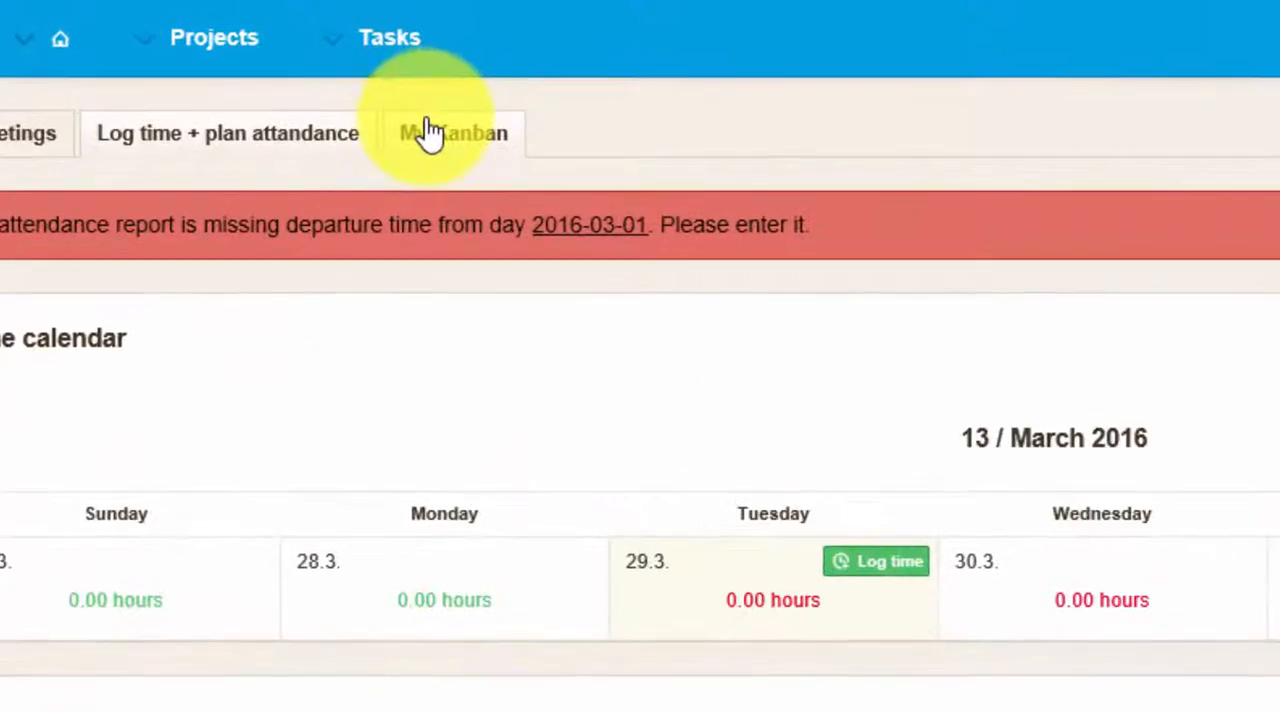
click(454, 132)
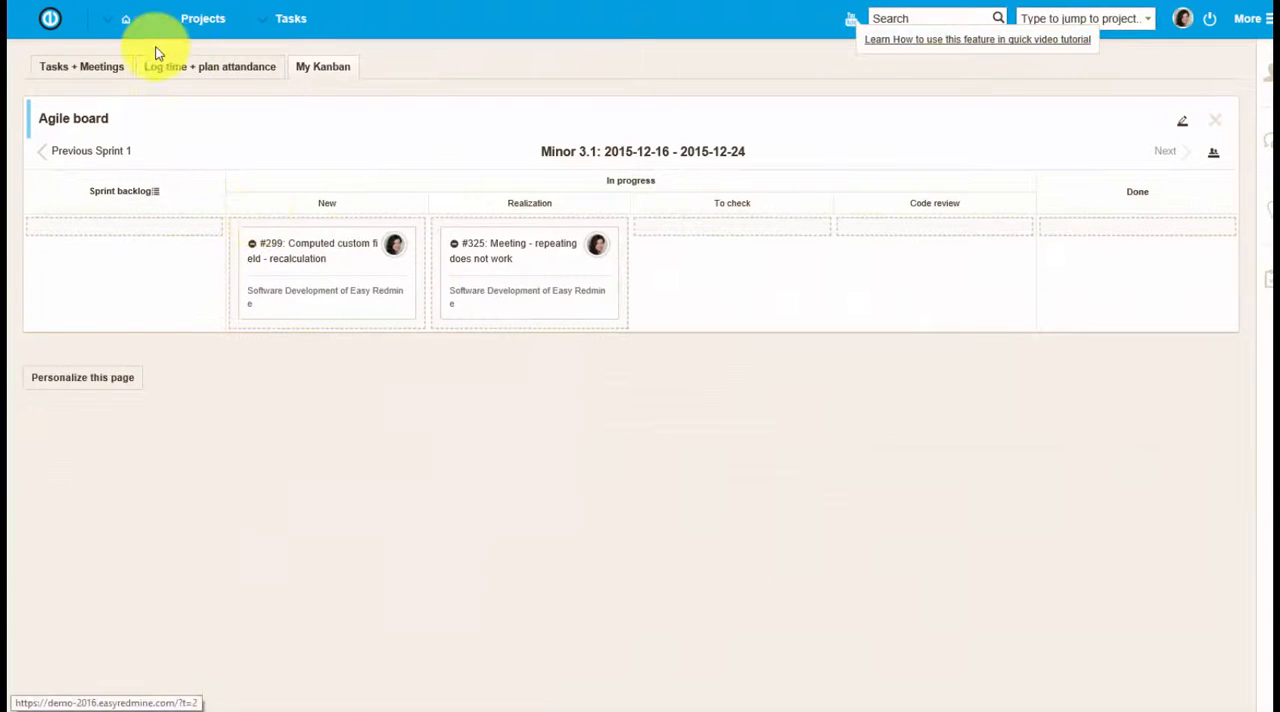
mouse_move(1156, 524)
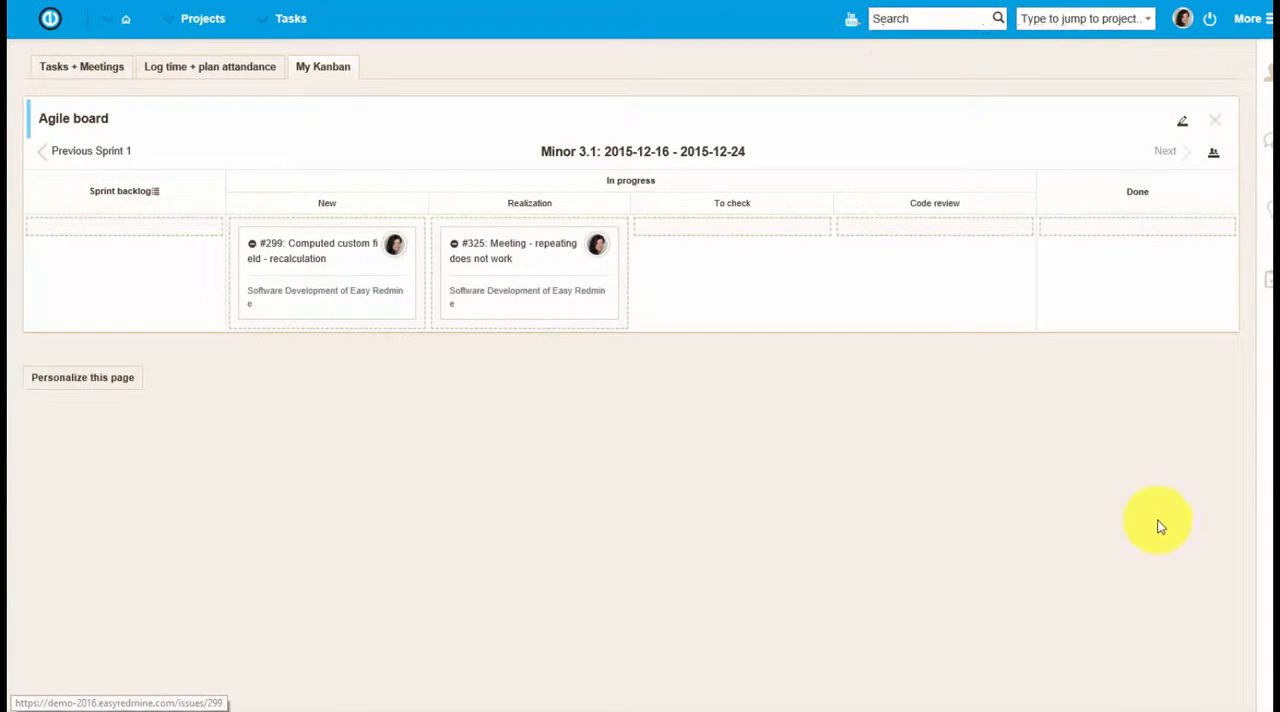
click(80, 66)
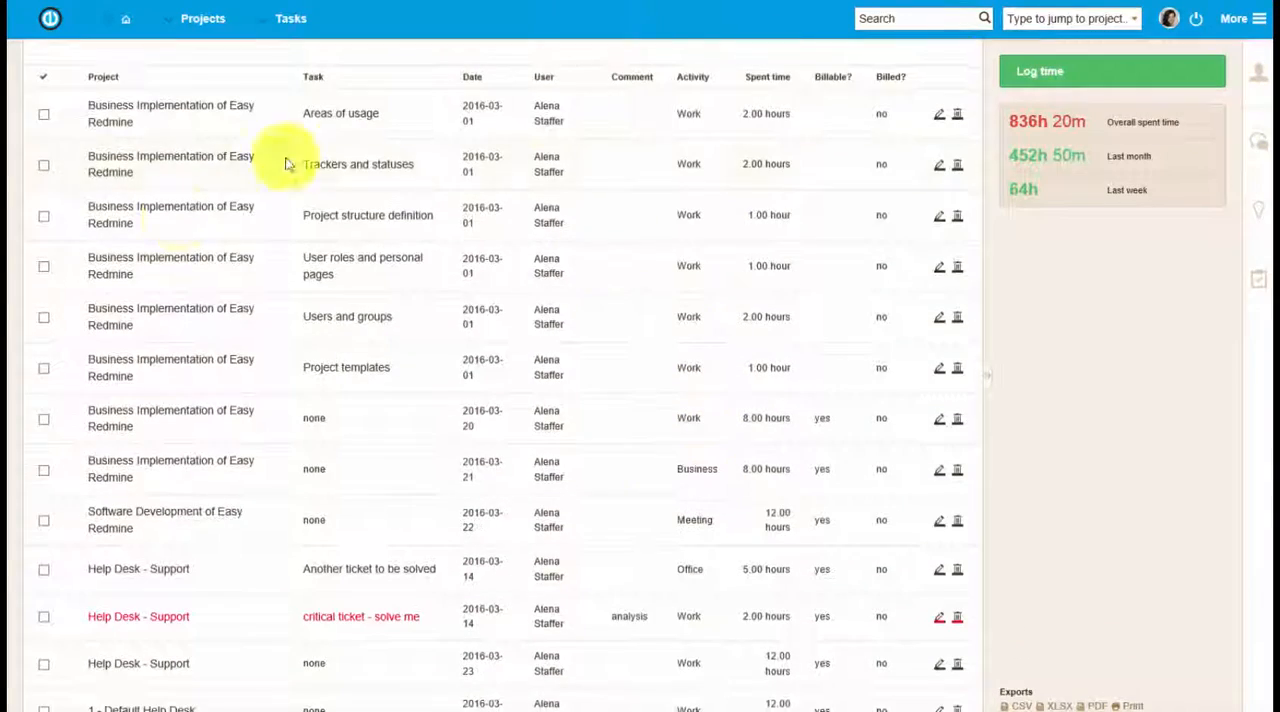
scroll(down, 3)
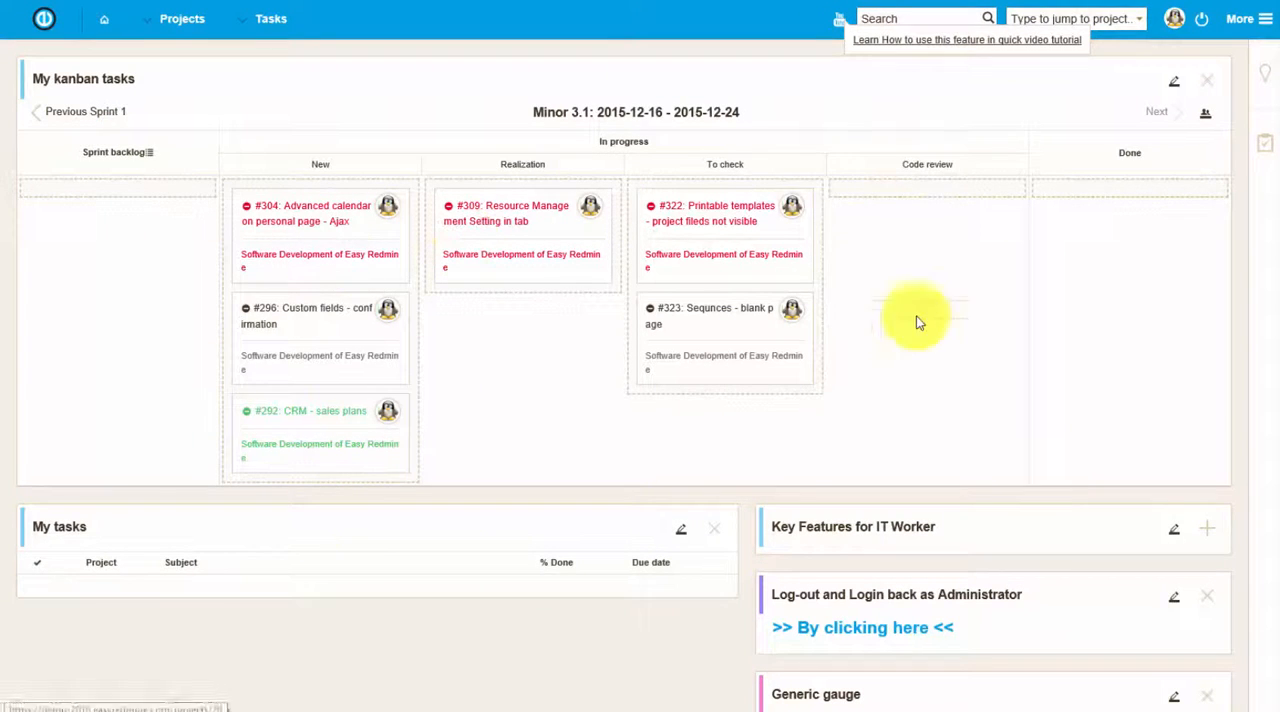
mouse_move(1204, 112)
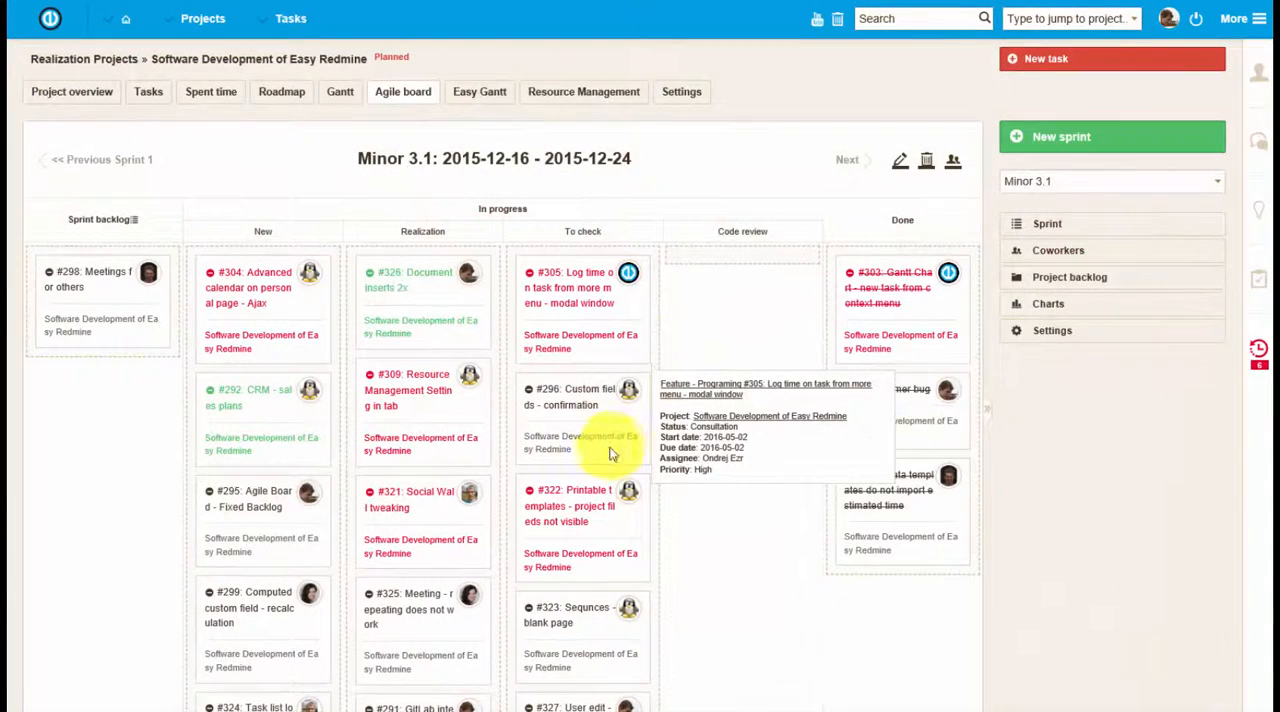
mouse_move(578, 300)
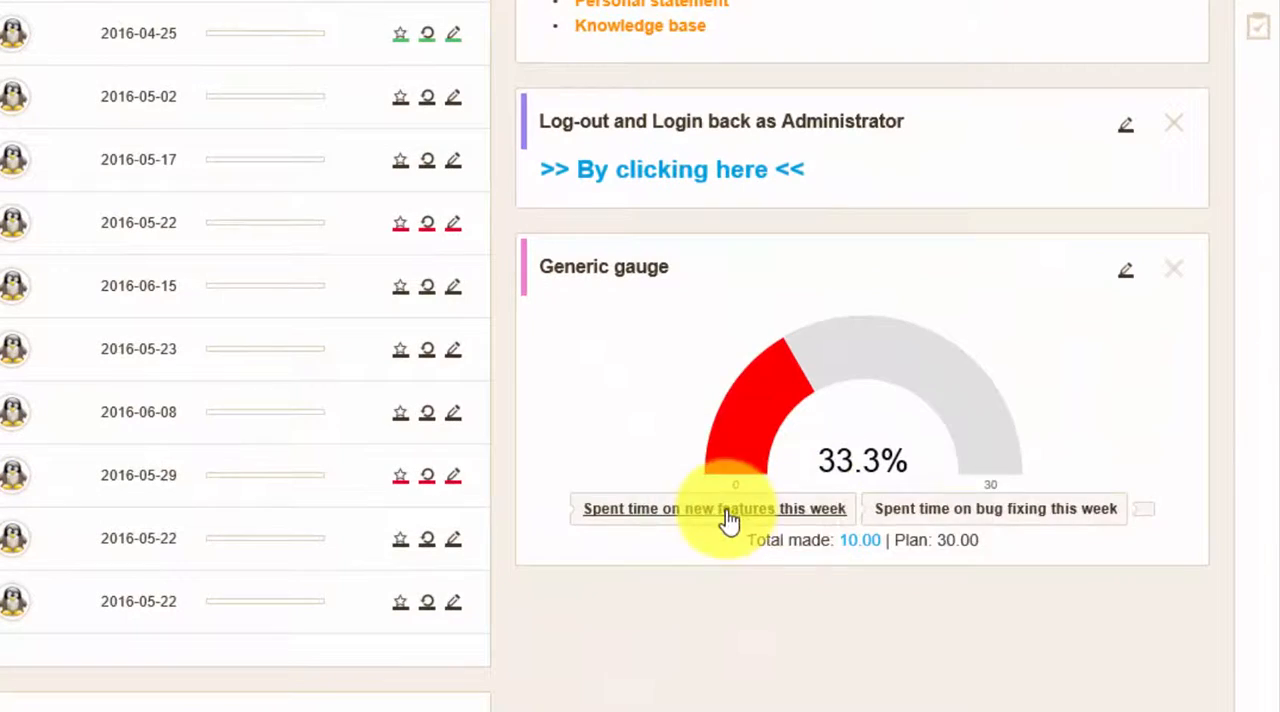
mouse_move(944, 564)
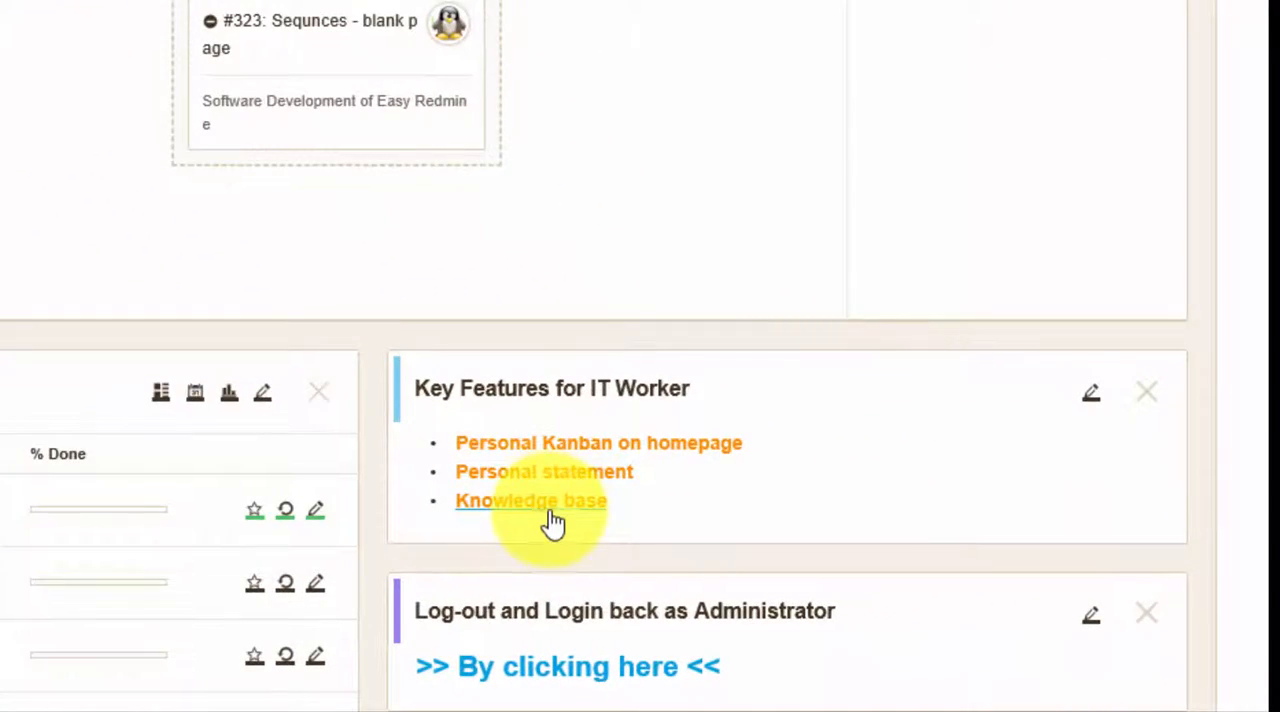
click(532, 500)
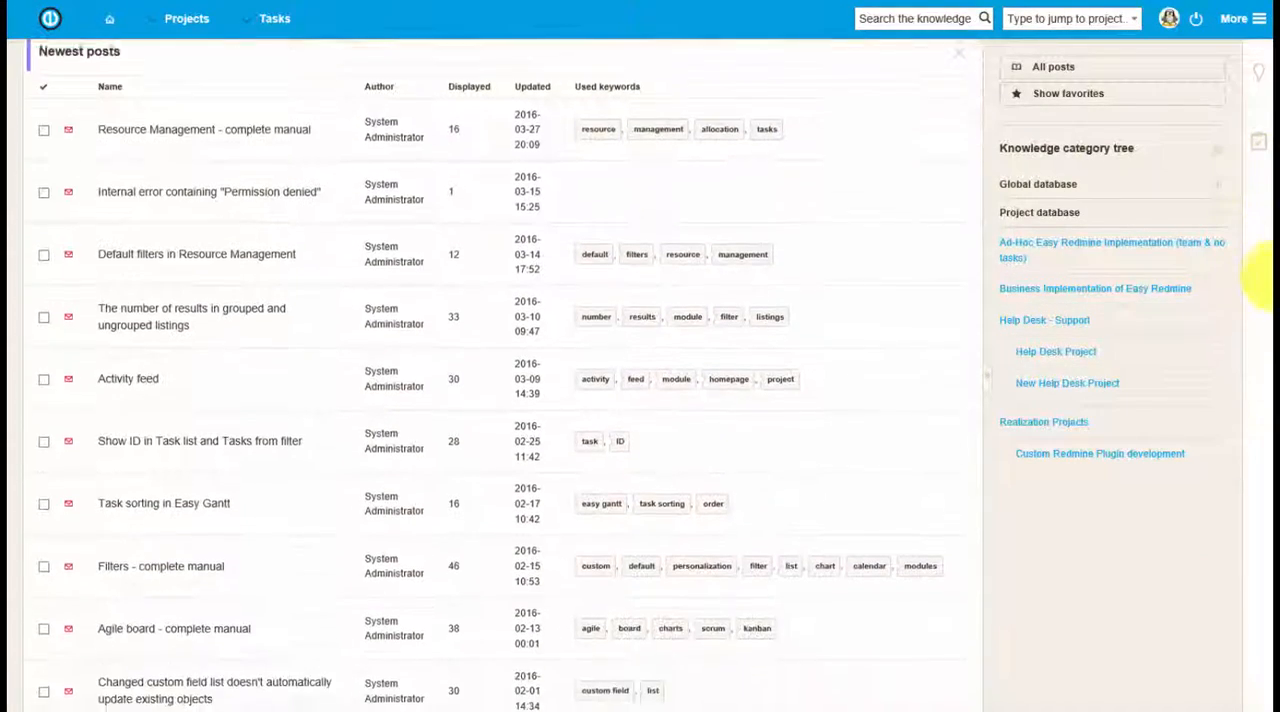
scroll(down, 3)
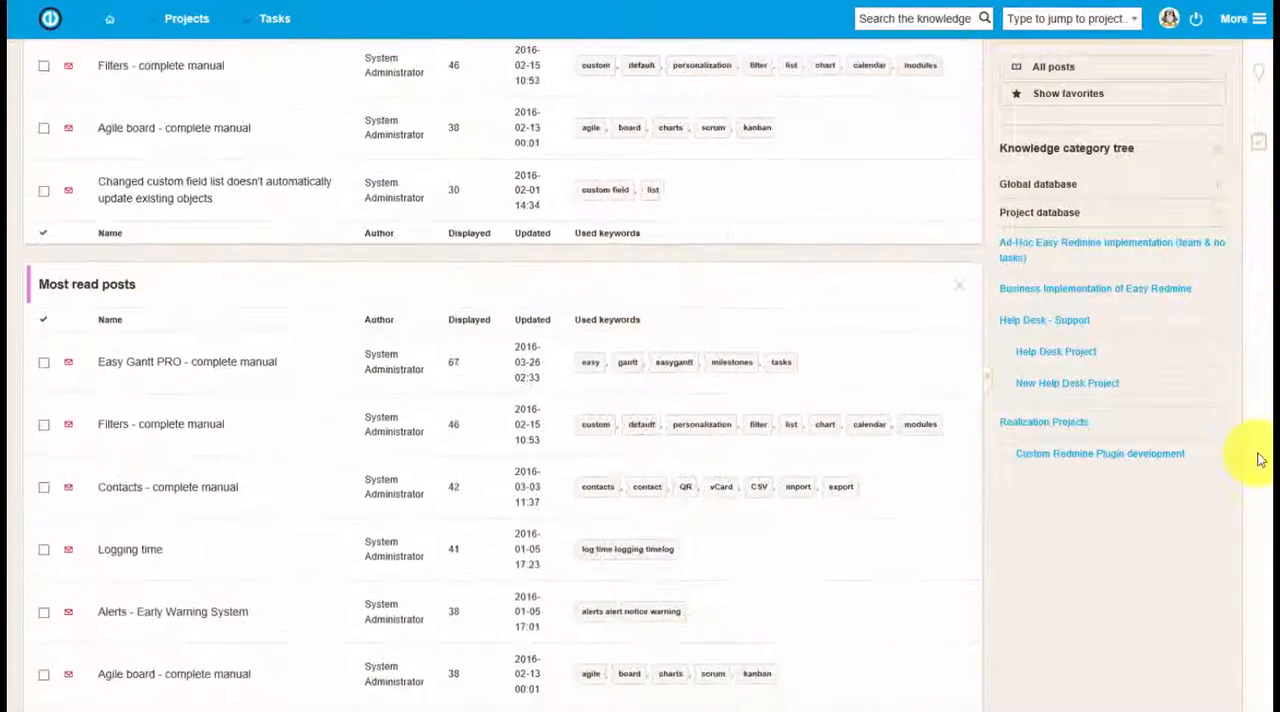
click(50, 18)
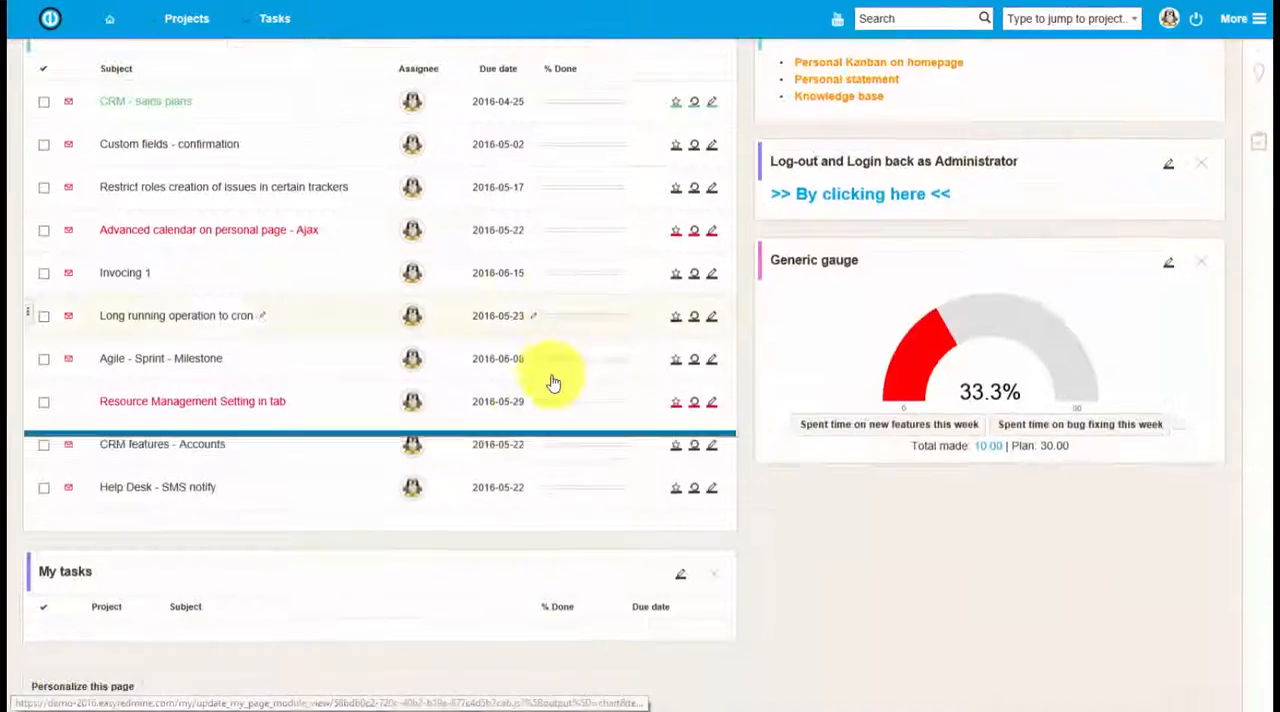
Switch the IT worker dashboard into 'Personalize this page' mode and review the module settings
scroll(down, 3)
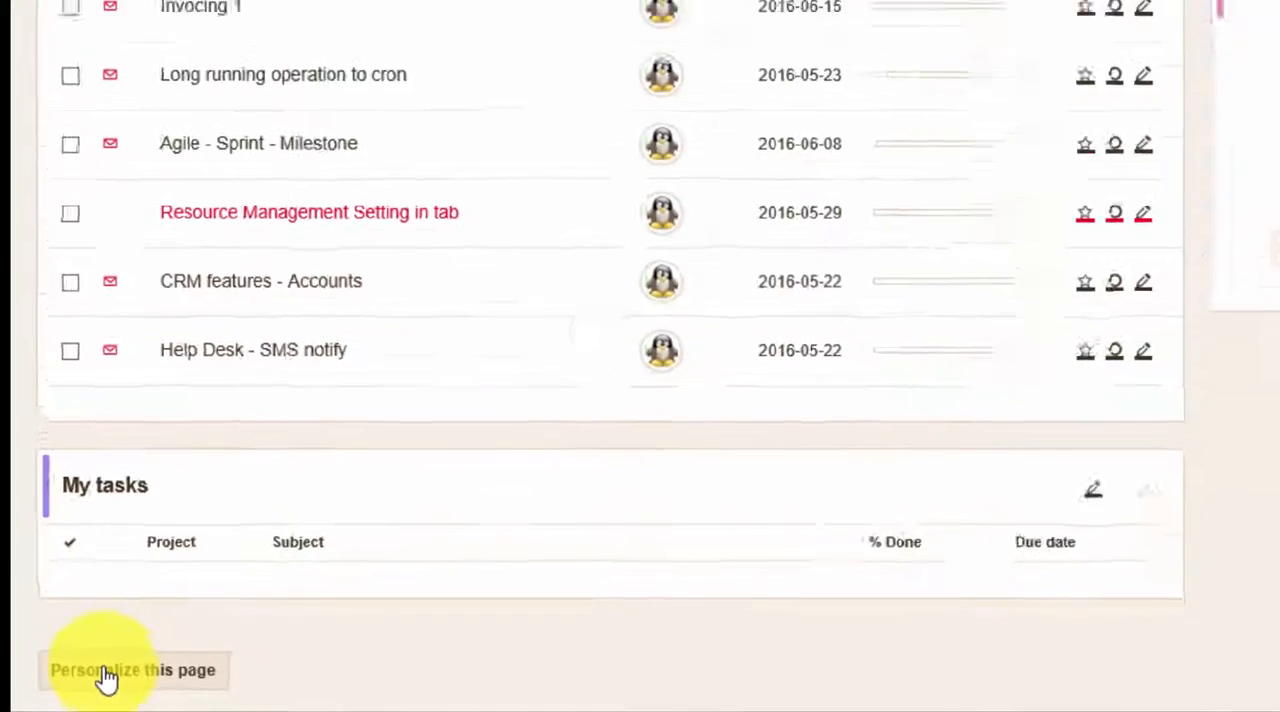
click(108, 670)
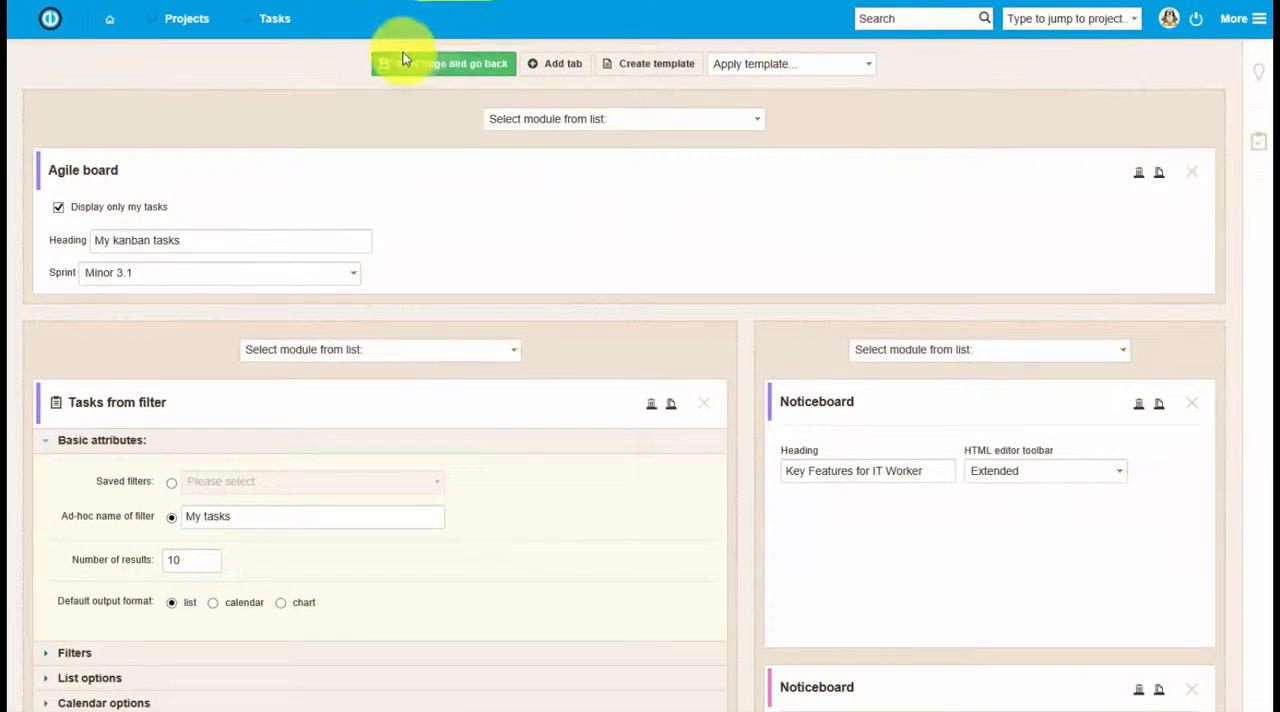
scroll(down, 3)
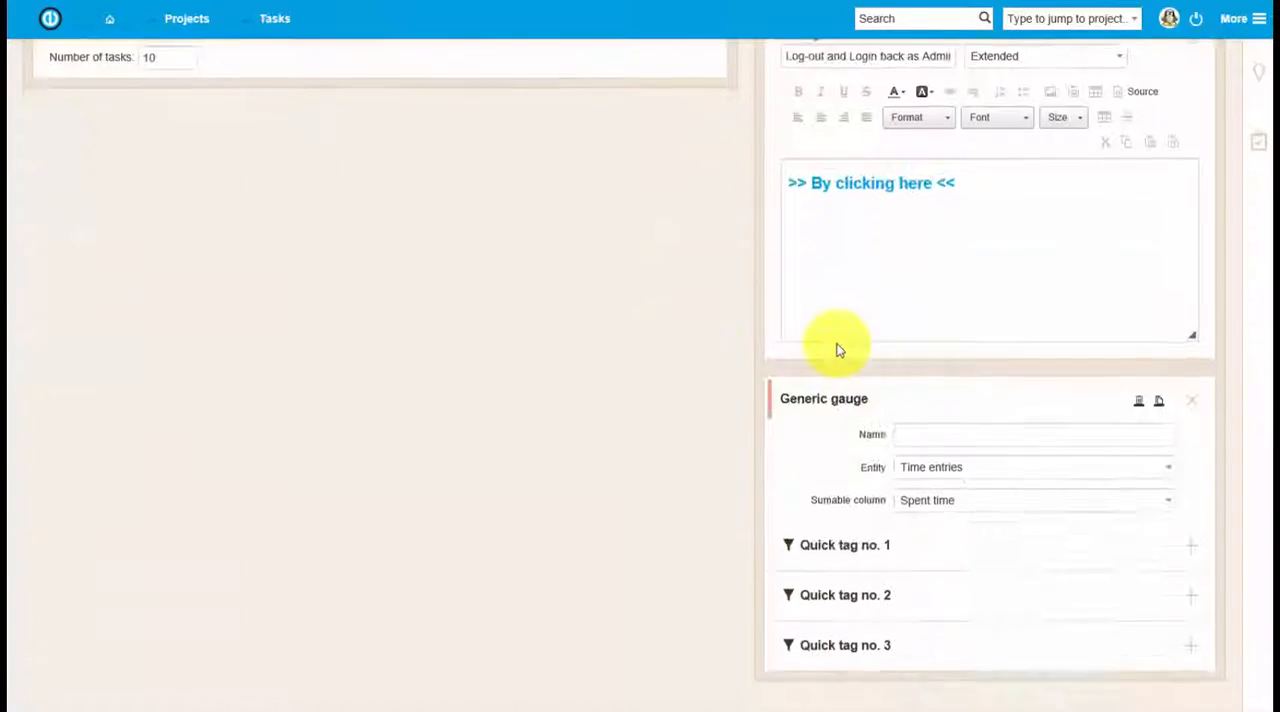